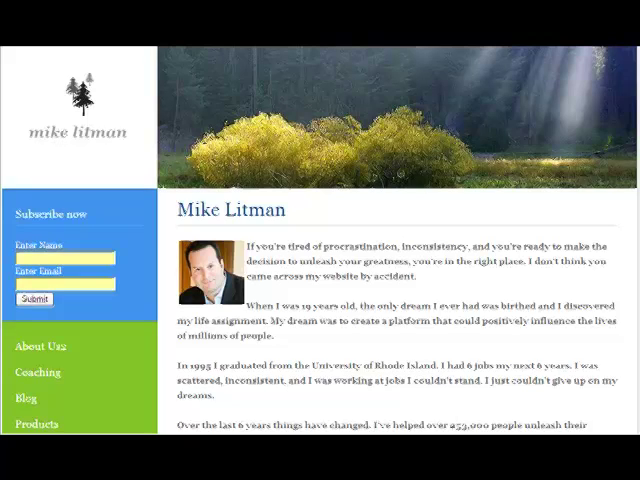
# Step: Scroll down through the live Mike Litman coaching site before returning to the Total Coach home
pyautogui.scroll(-3)
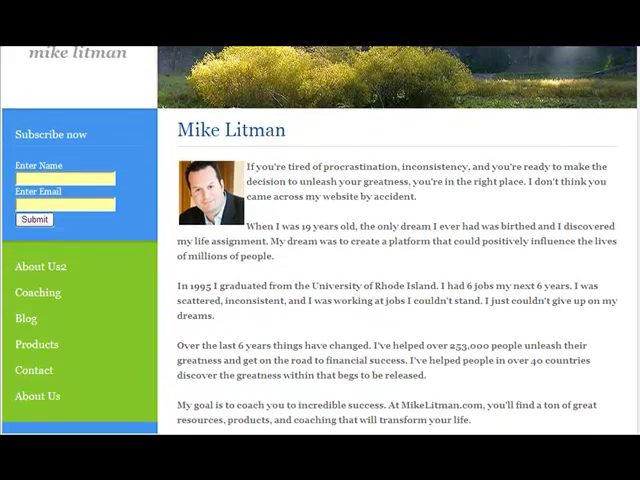
pyautogui.scroll(-3)
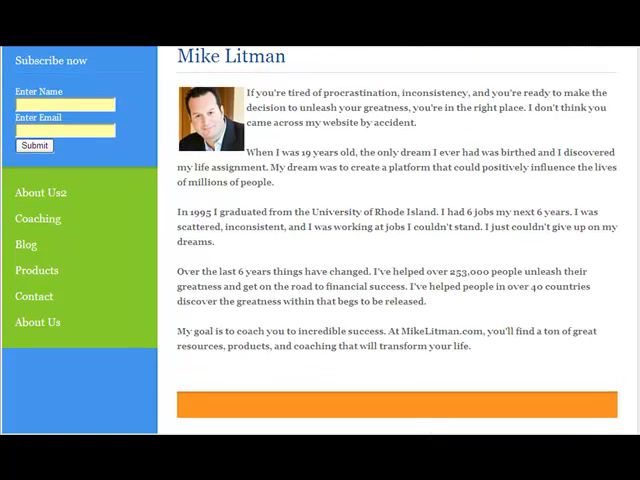
pyautogui.scroll(-3)
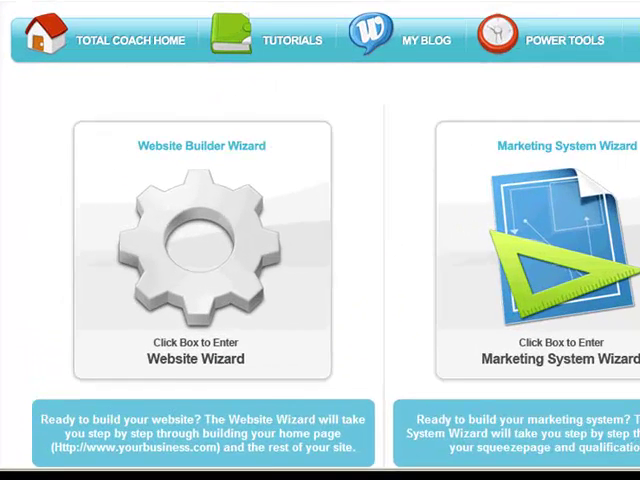
# Step: Enter the Website Builder Wizard and browse the Step 1 template chooser toward Template 4
pyautogui.click(196, 250)
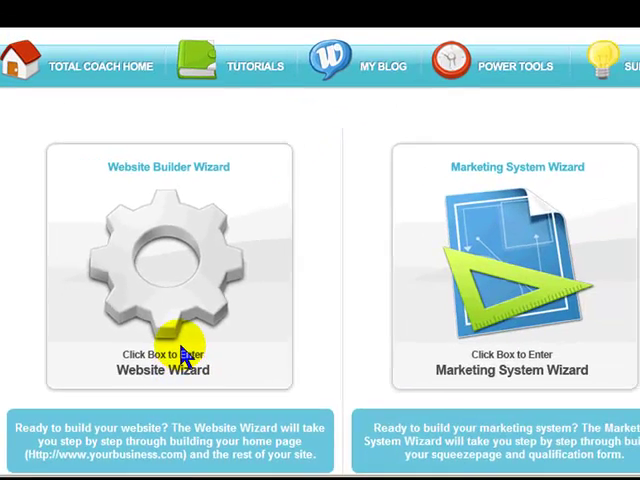
pyautogui.click(170, 260)
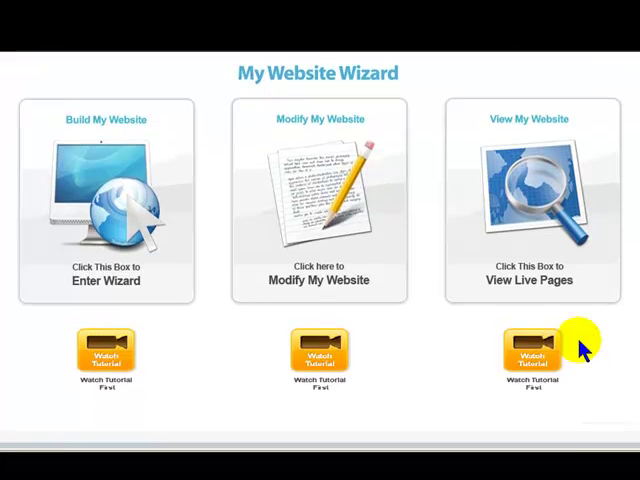
pyautogui.click(104, 200)
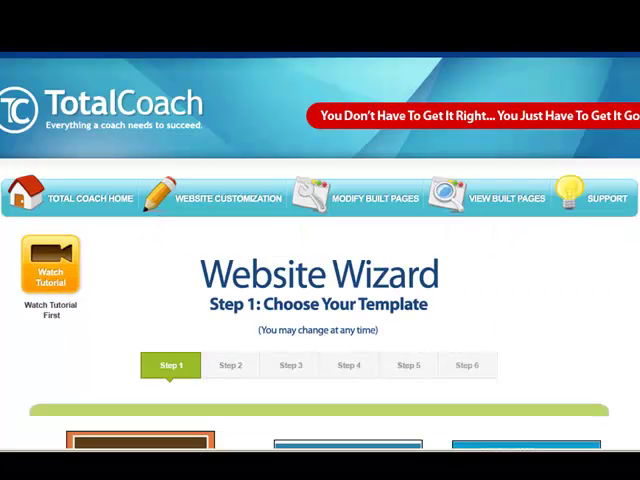
pyautogui.scroll(-3)
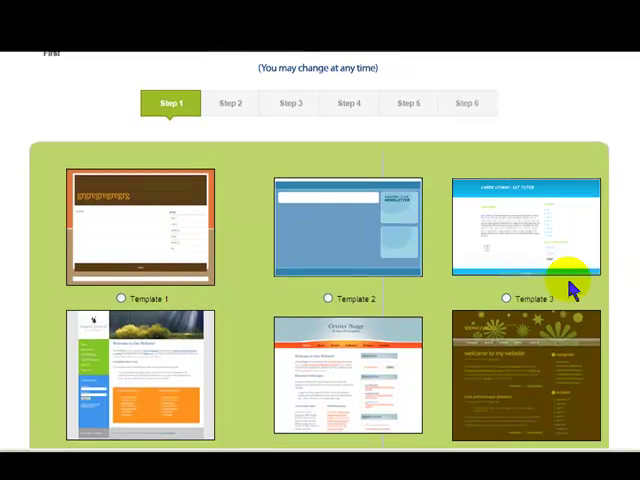
pyautogui.moveTo(324, 140)
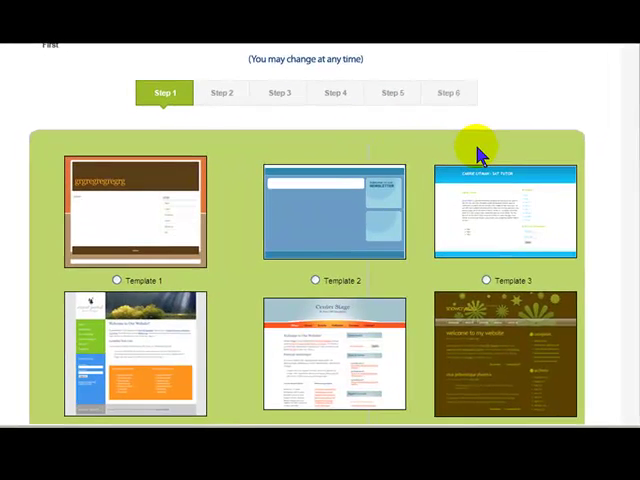
pyautogui.scroll(-3)
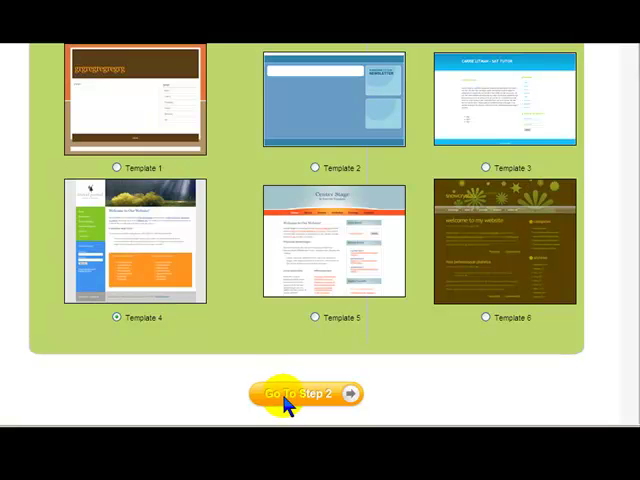
# Step: Go to Step 2 and enter 'Mike Litman' as the Site Header, reaching the SEO Tags field
pyautogui.click(304, 392)
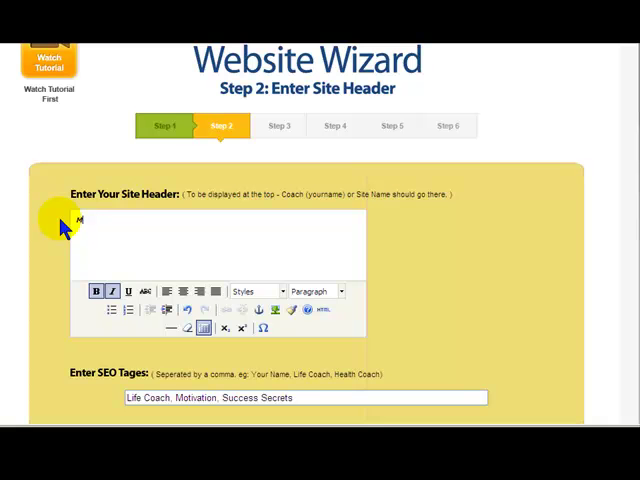
pyautogui.write('Mike Litm')
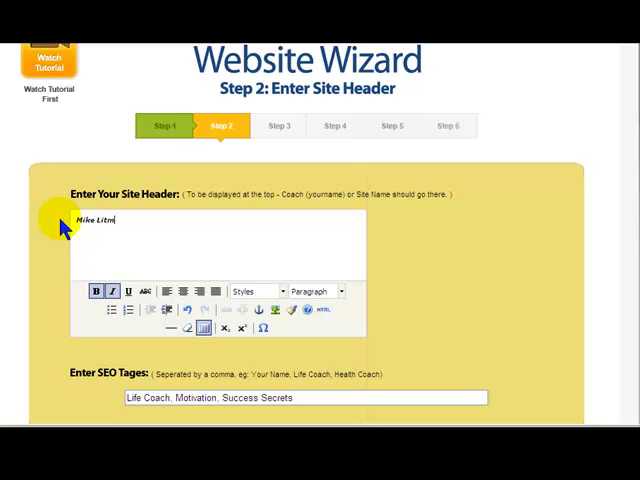
pyautogui.scroll(-3)
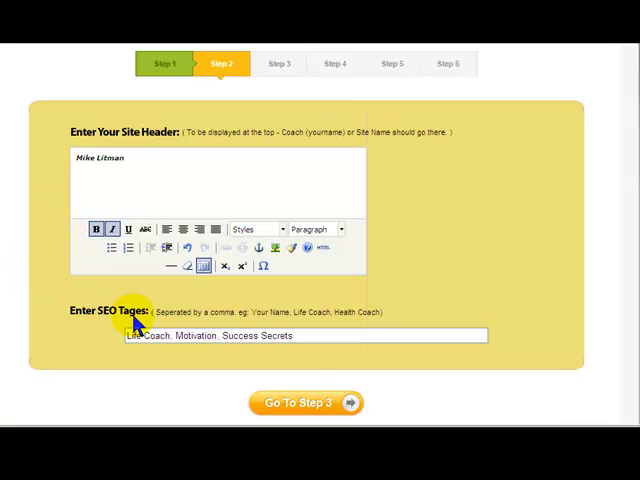
pyautogui.moveTo(310, 404)
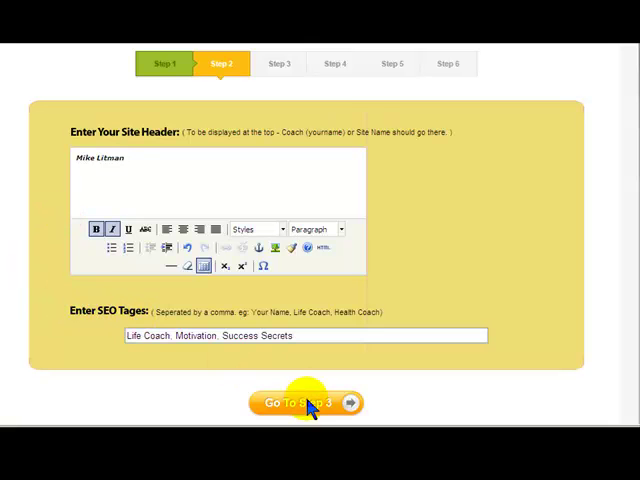
# Step: Go to Step 3 and enter 'Copywrite 2008' as the Site Footer
pyautogui.click(304, 404)
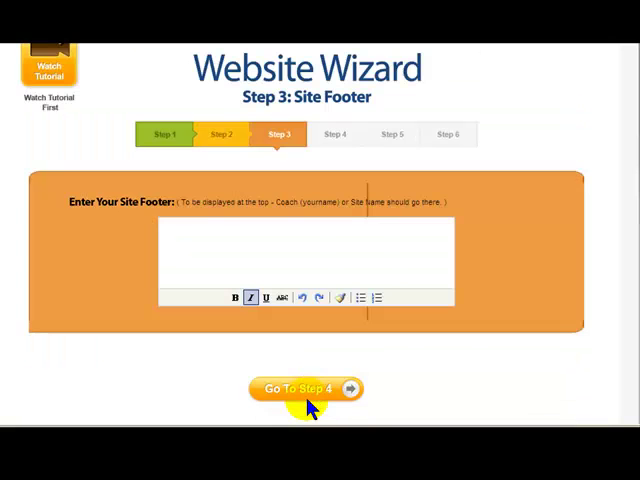
pyautogui.write('c')
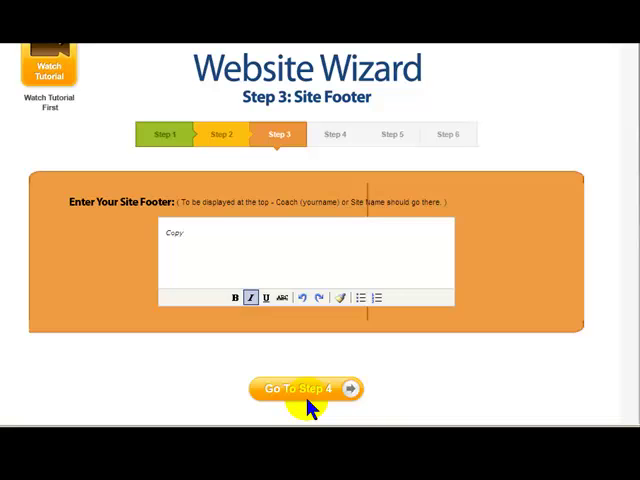
pyautogui.write('write 2008')
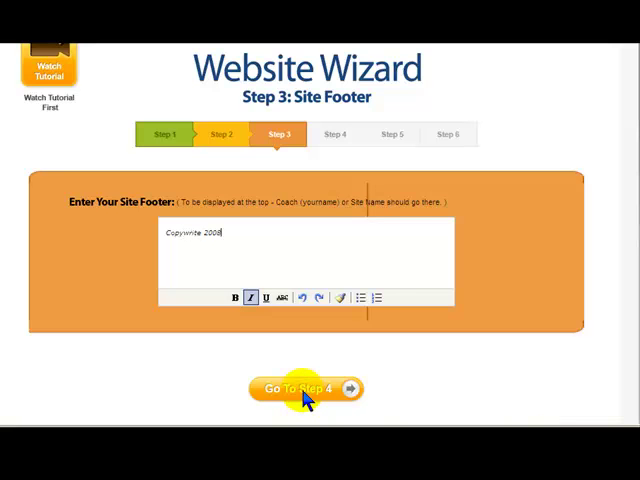
# Step: Go to Step 4 and paste the main page content into the editor
pyautogui.click(304, 388)
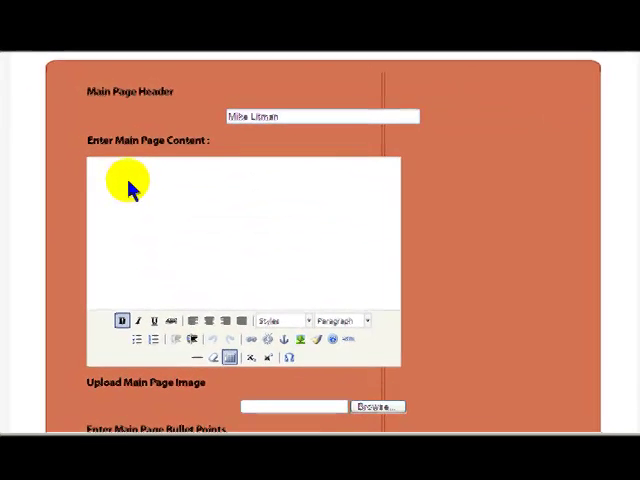
pyautogui.rightClick(130, 184)
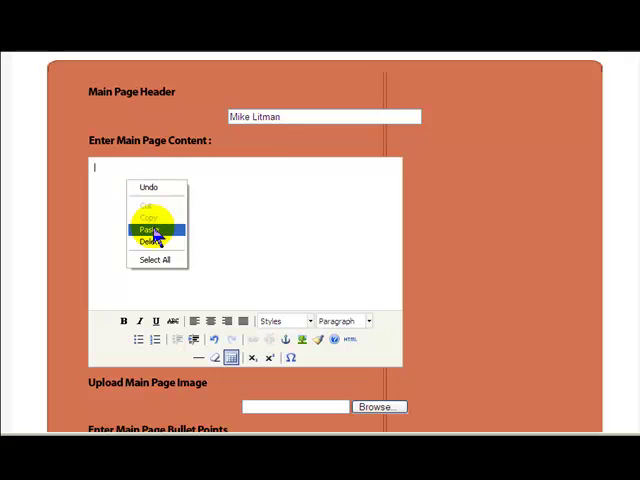
pyautogui.click(148, 230)
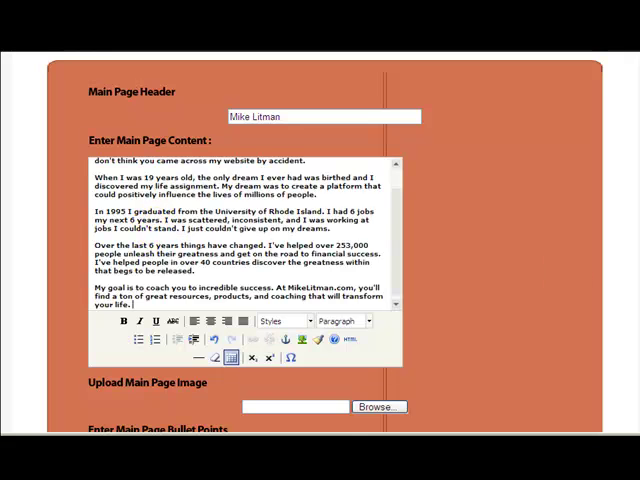
pyautogui.scroll(-3)
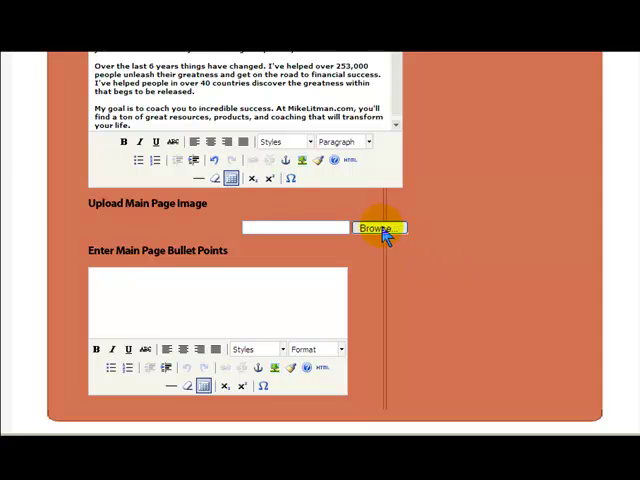
# Step: Skip the main page image upload by cancelling the file picker, then advance to the Subscription Box step
pyautogui.click(378, 228)
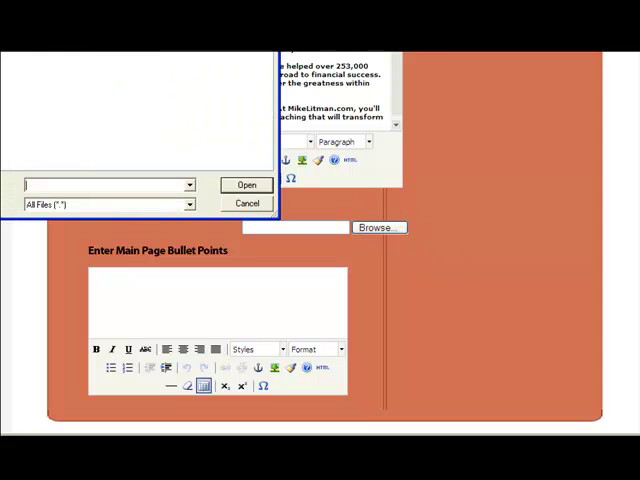
pyautogui.click(246, 204)
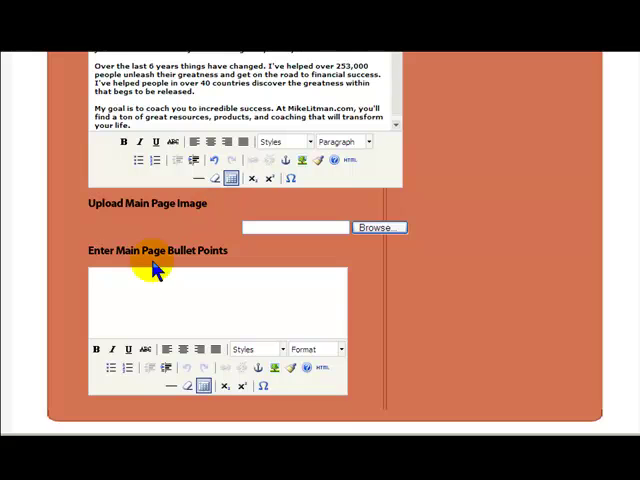
pyautogui.scroll(-3)
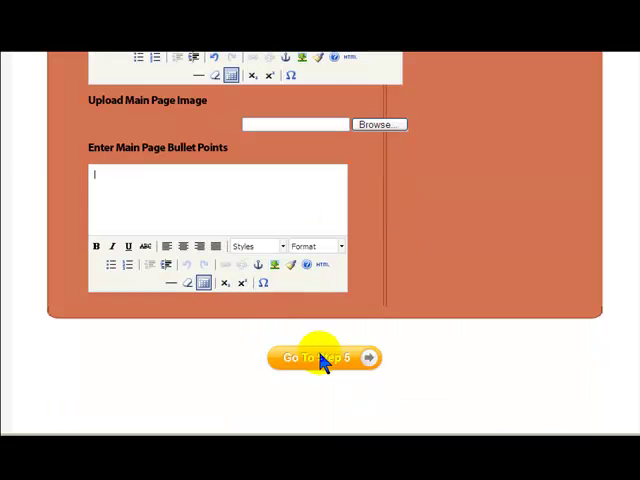
pyautogui.click(316, 356)
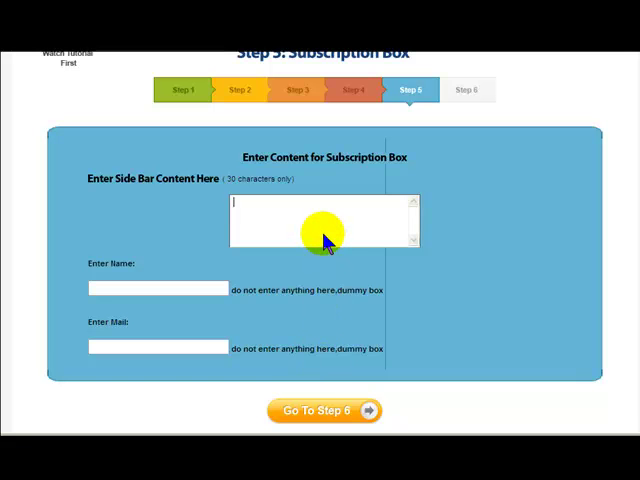
pyautogui.rightClick(320, 236)
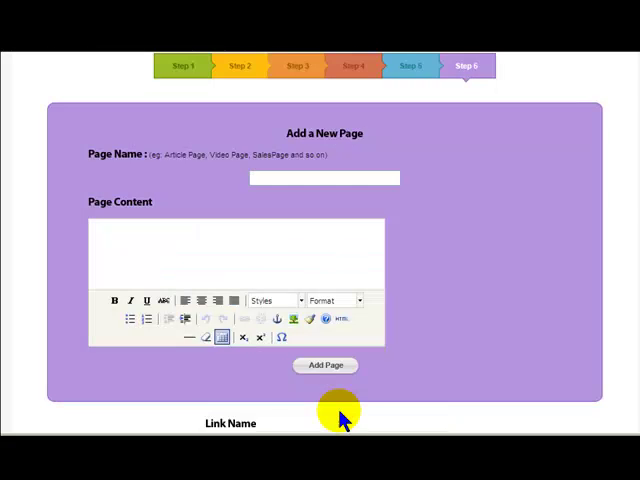
pyautogui.moveTo(418, 328)
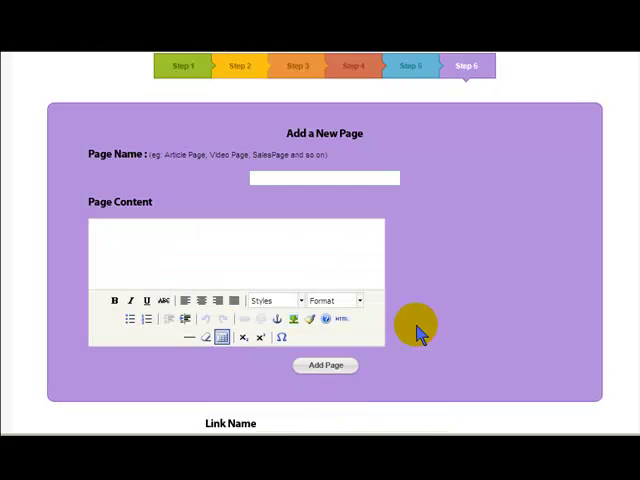
pyautogui.moveTo(412, 318)
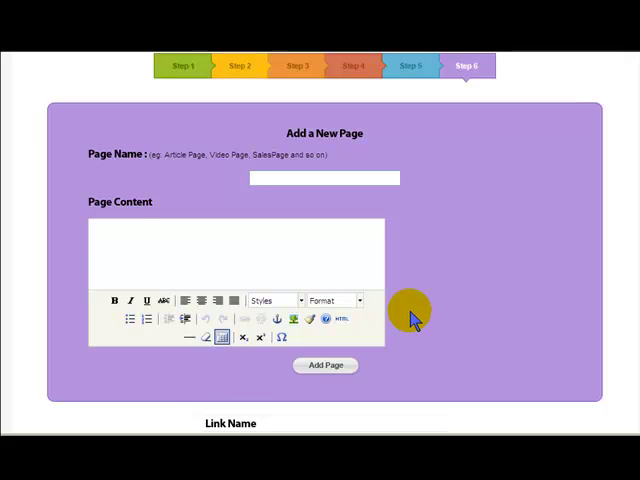
# Step: Enter a page name beginning 'Produc' on the Add a New Page step and review the site's link list
pyautogui.write('Produc')
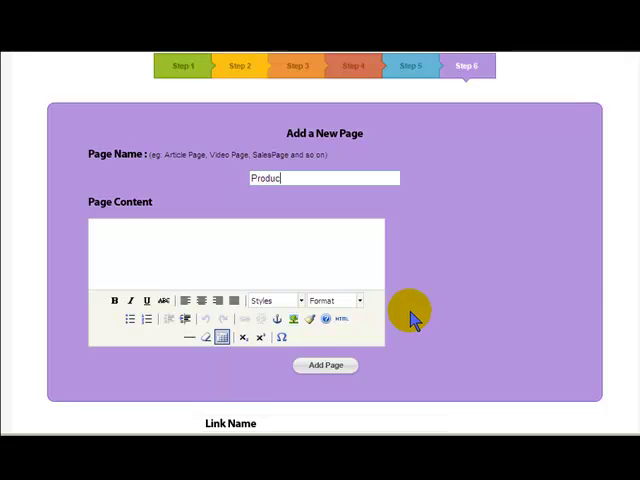
pyautogui.scroll(-3)
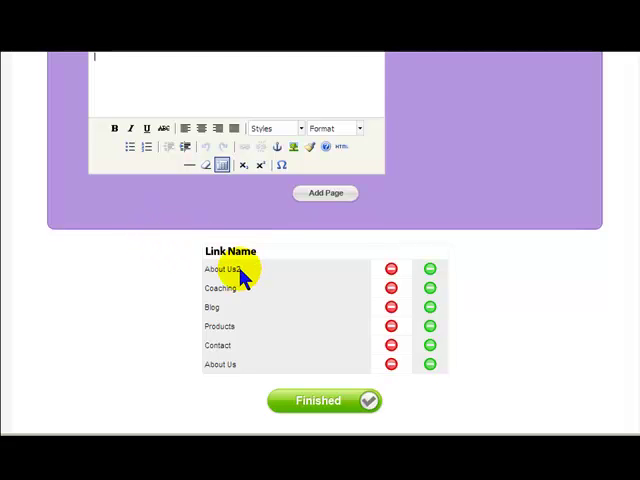
pyautogui.moveTo(240, 376)
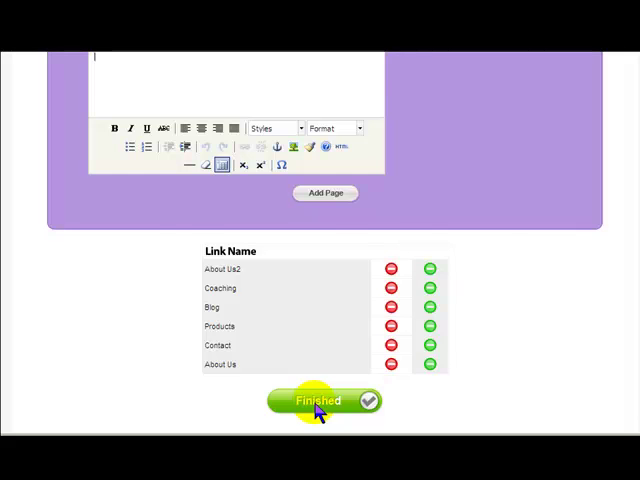
# Step: Finish the wizard and land on the My Website Wizard dashboard
pyautogui.click(318, 400)
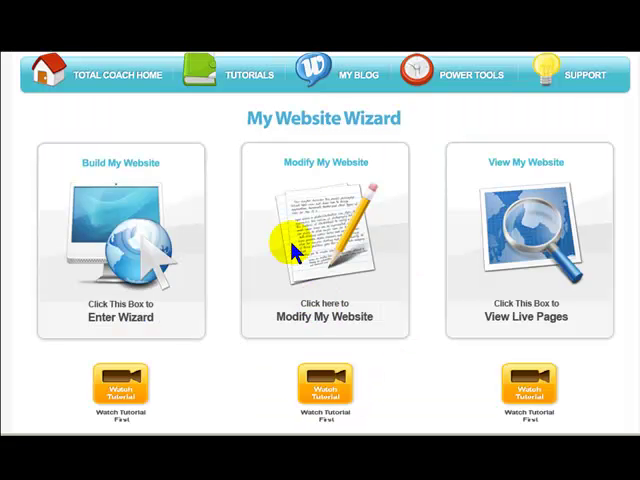
pyautogui.moveTo(344, 290)
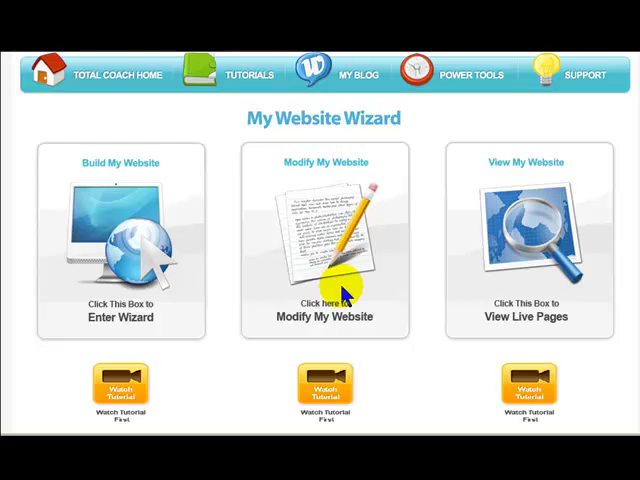
pyautogui.moveTo(516, 250)
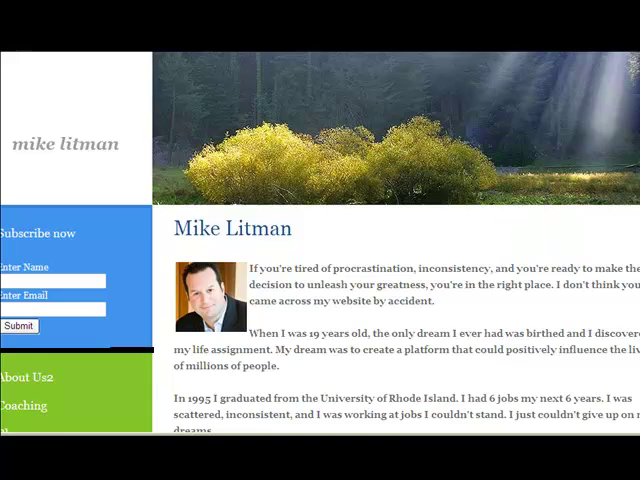
pyautogui.scroll(-3)
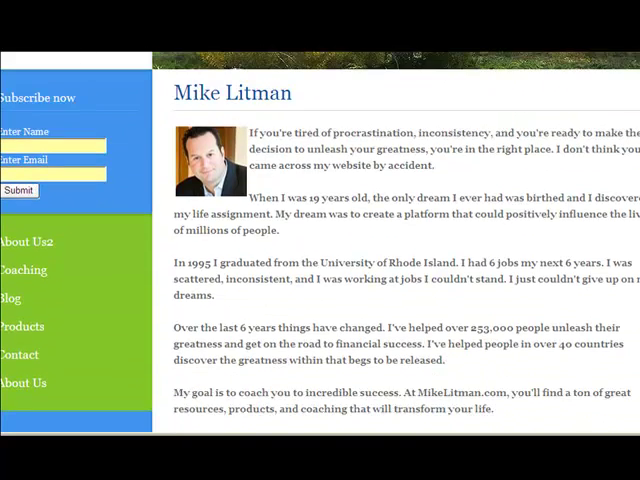
pyautogui.scroll(-3)
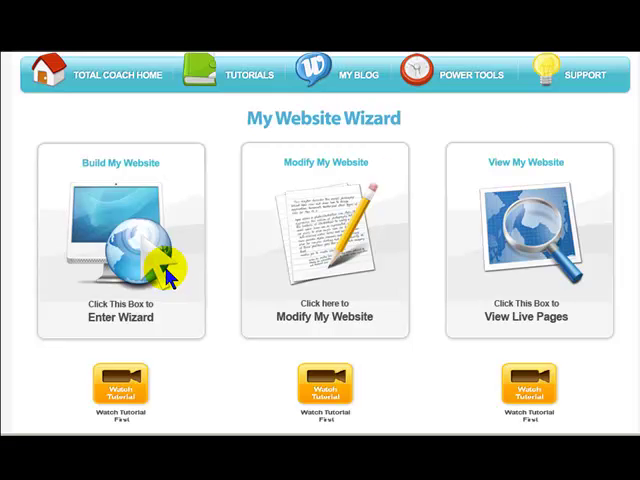
pyautogui.moveTo(164, 278)
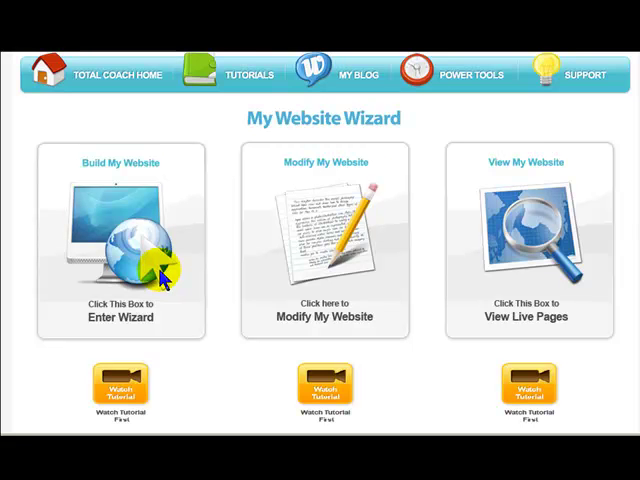